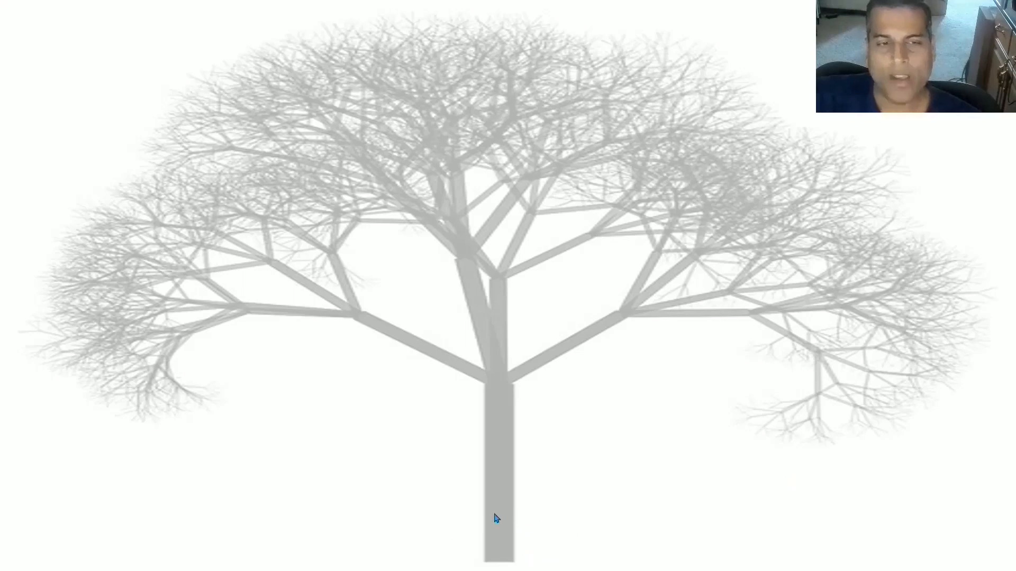
{"action": "mouse_move", "coordinate": [528, 511]}
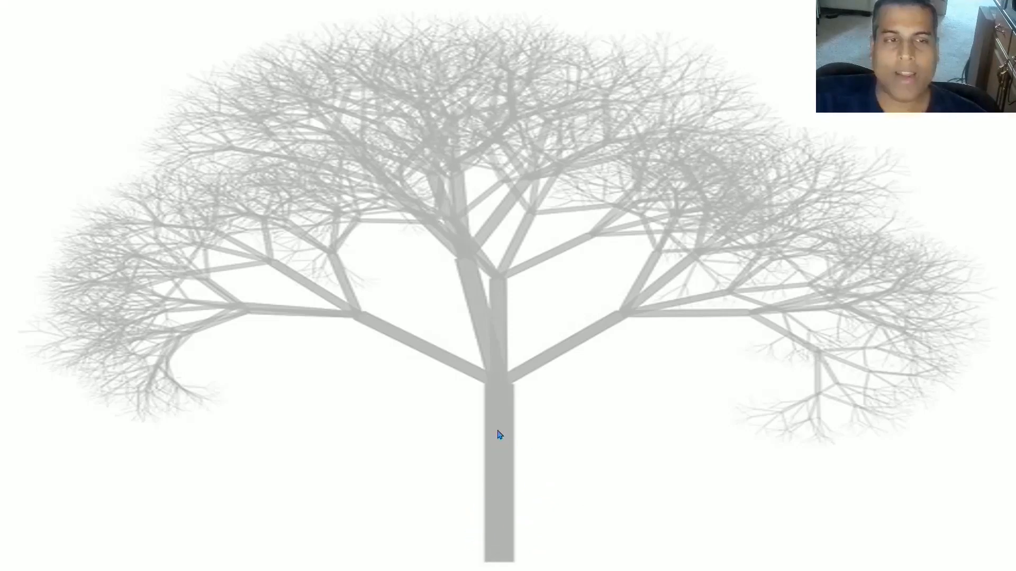
{"action": "mouse_move", "coordinate": [359, 345]}
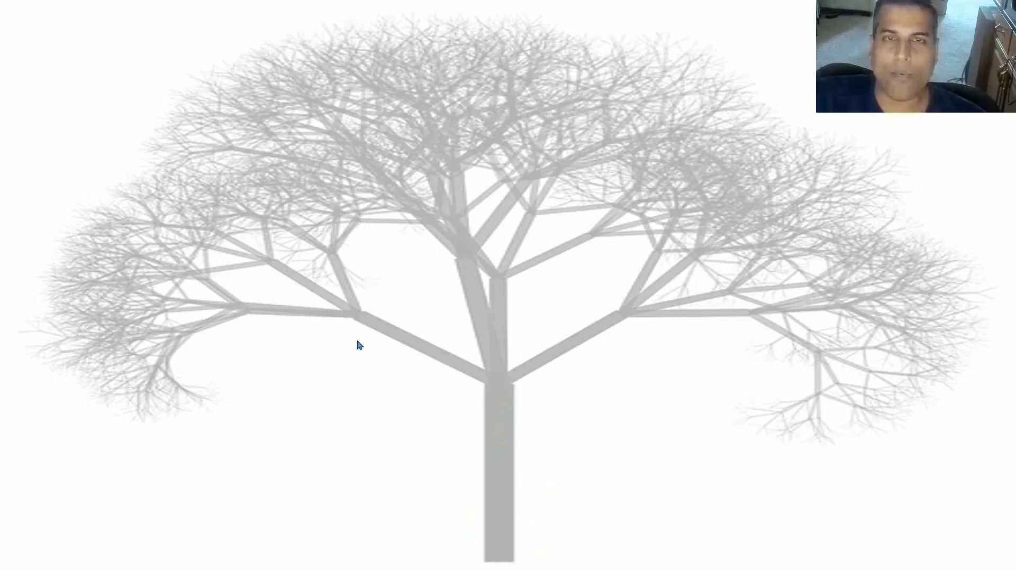